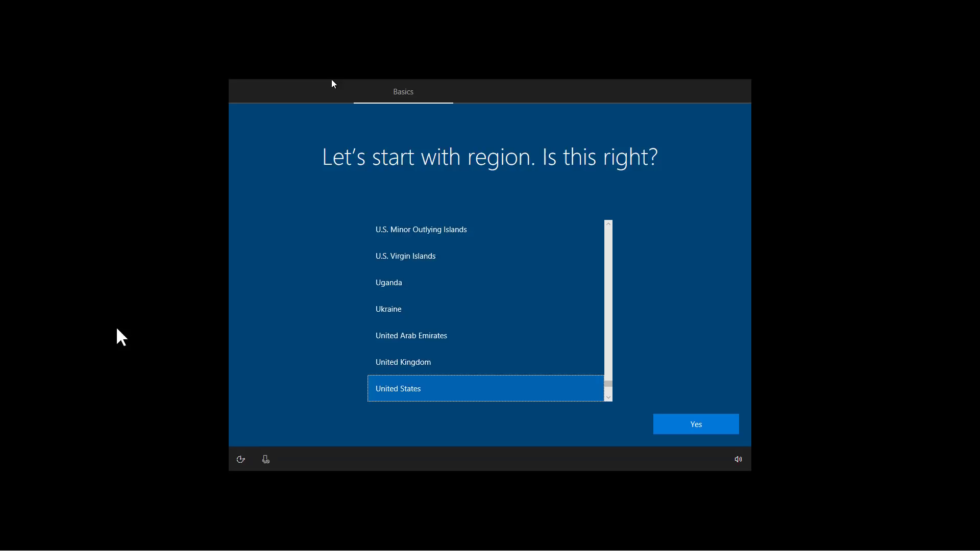
mouse_move(137, 287)
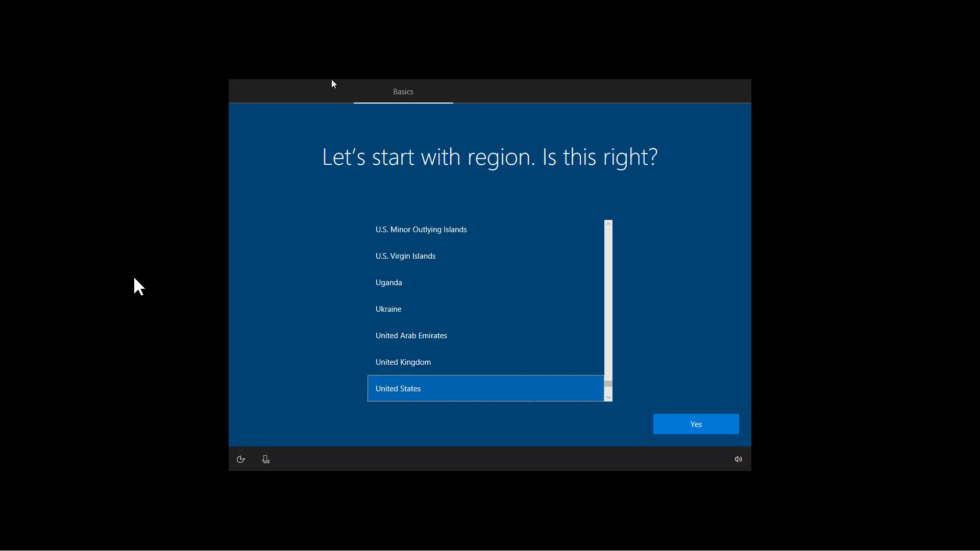
Keep United States as the region and accept the keyboard layout.
left_click(695, 424)
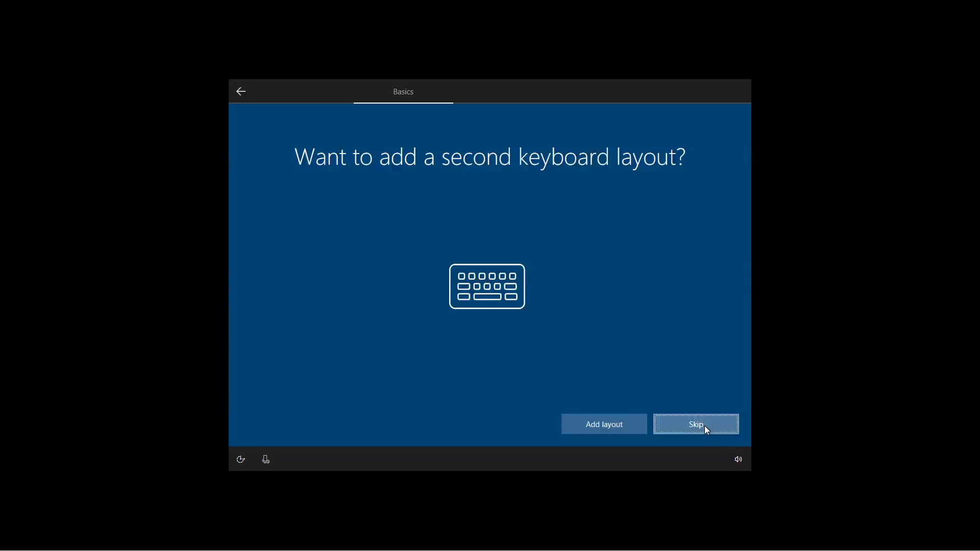
Skip the second keyboard layout, choose personal use, and create a four-digit PIN.
left_click(694, 425)
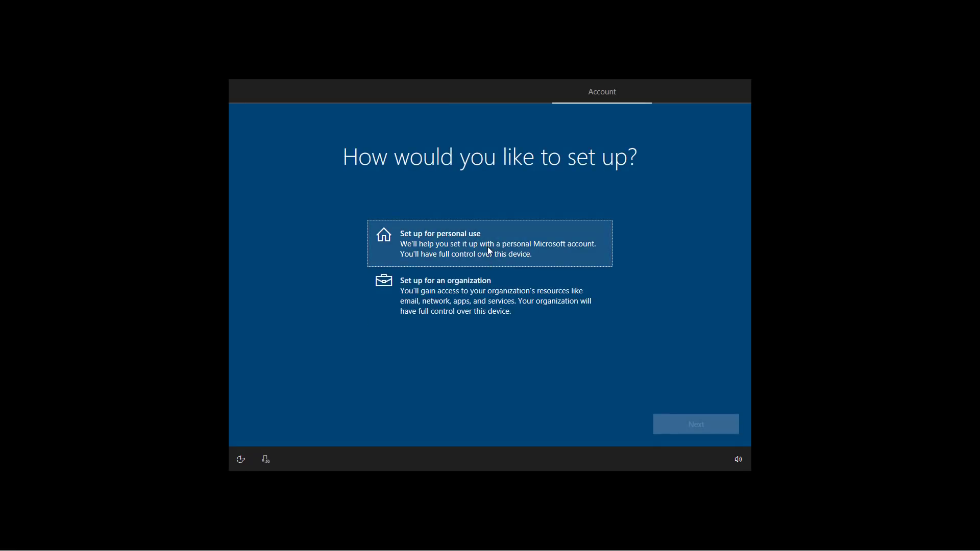
left_click(695, 424)
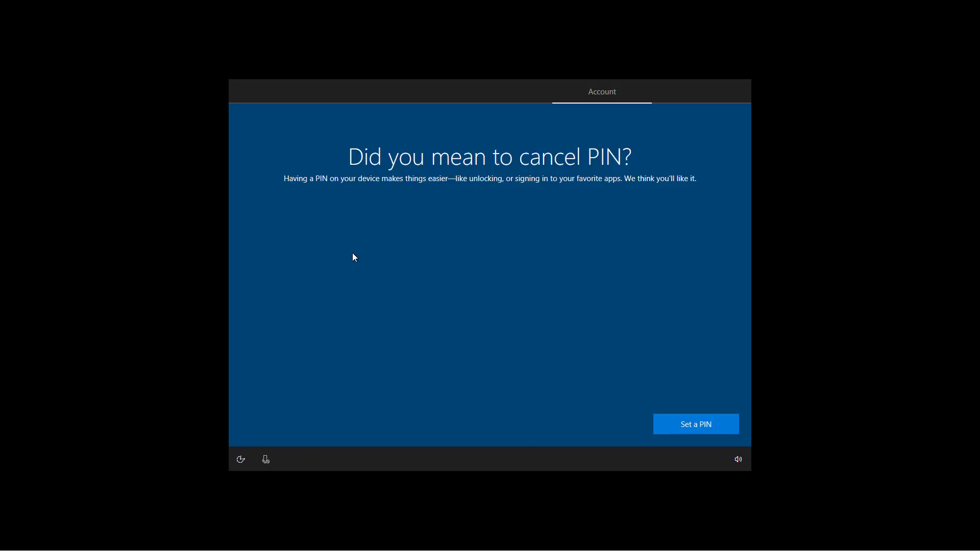
mouse_move(439, 237)
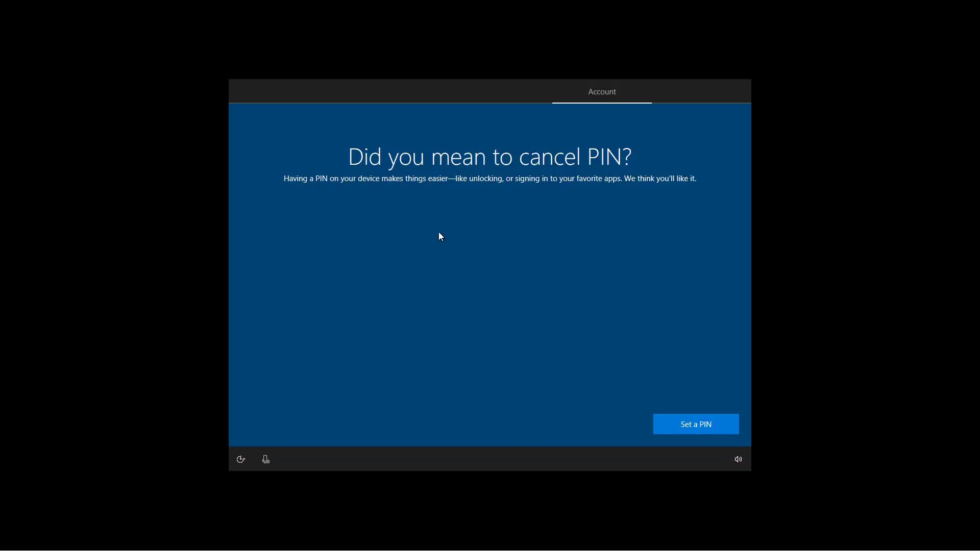
mouse_move(695, 429)
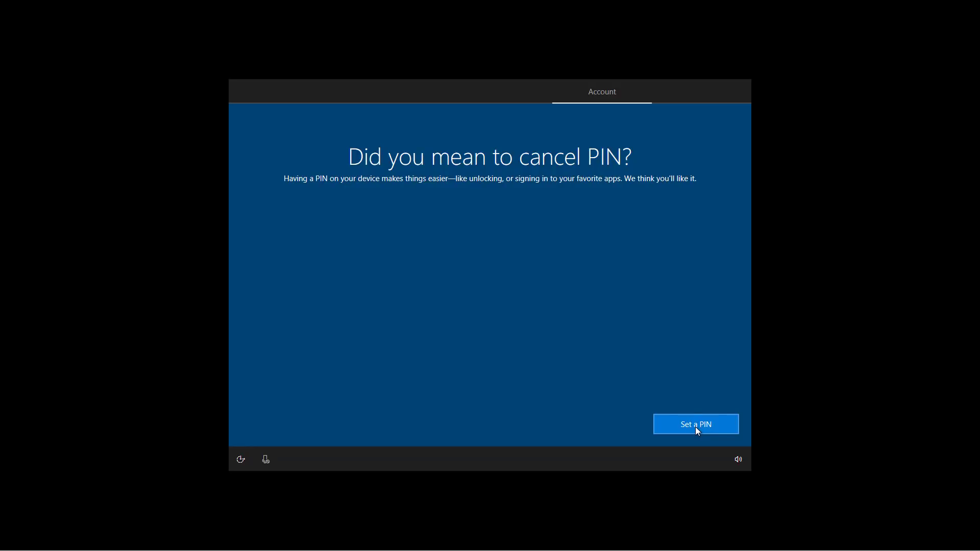
left_click(695, 423)
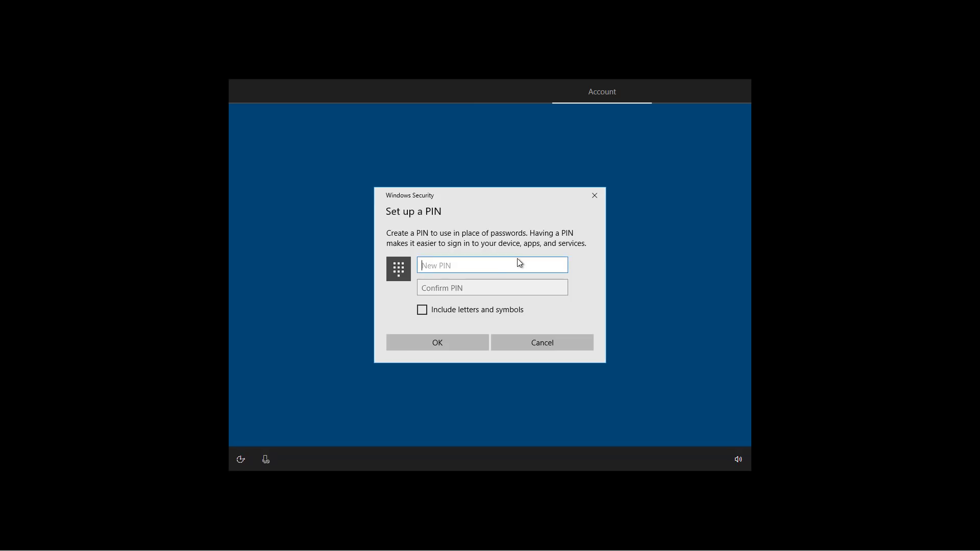
type("12")
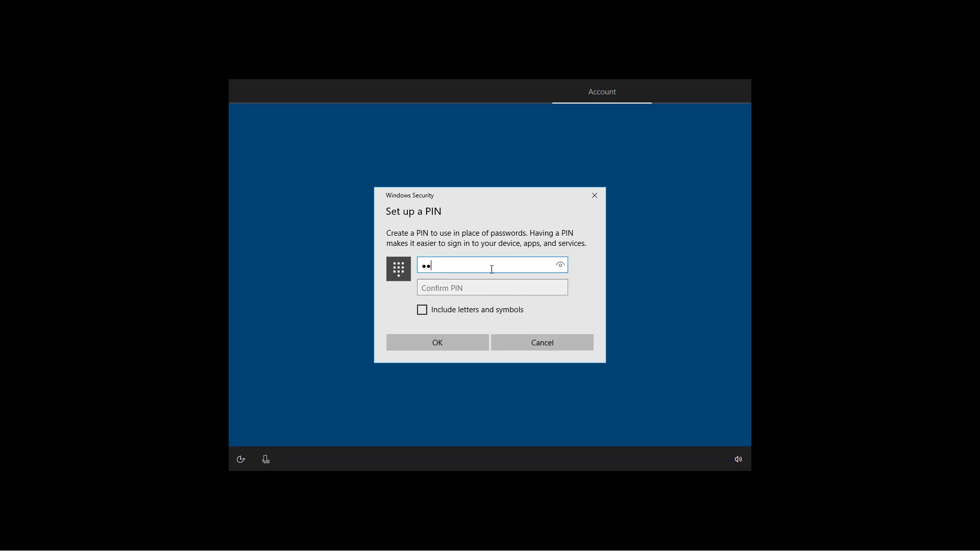
type("123")
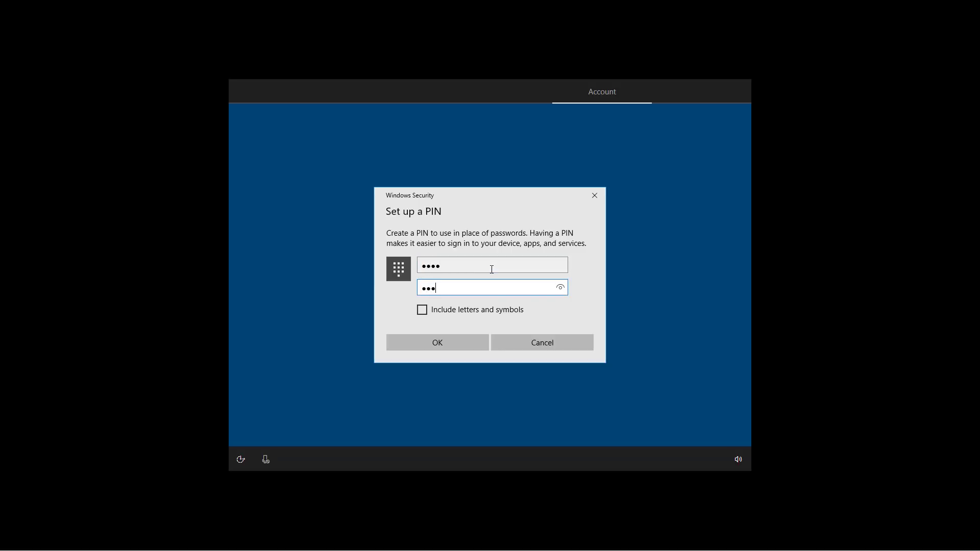
type("0")
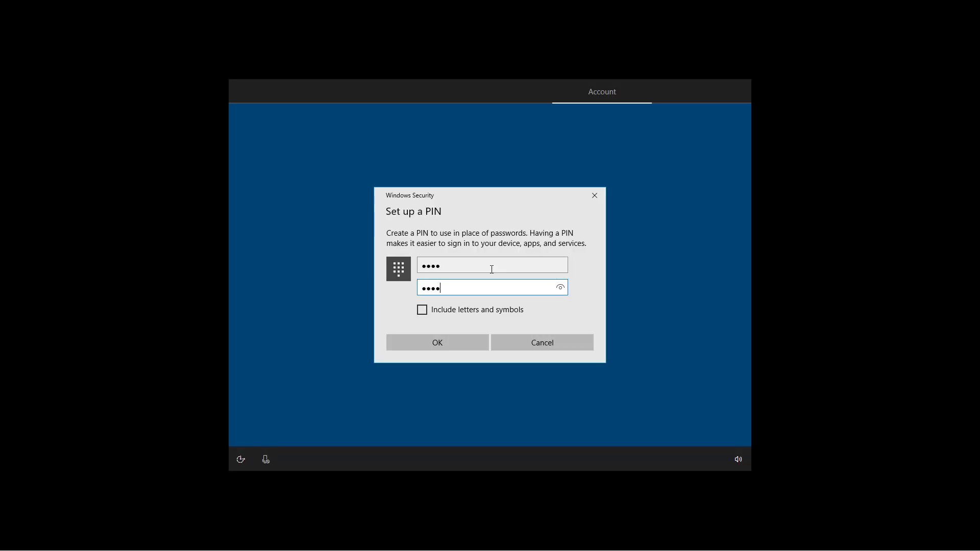
mouse_move(437, 343)
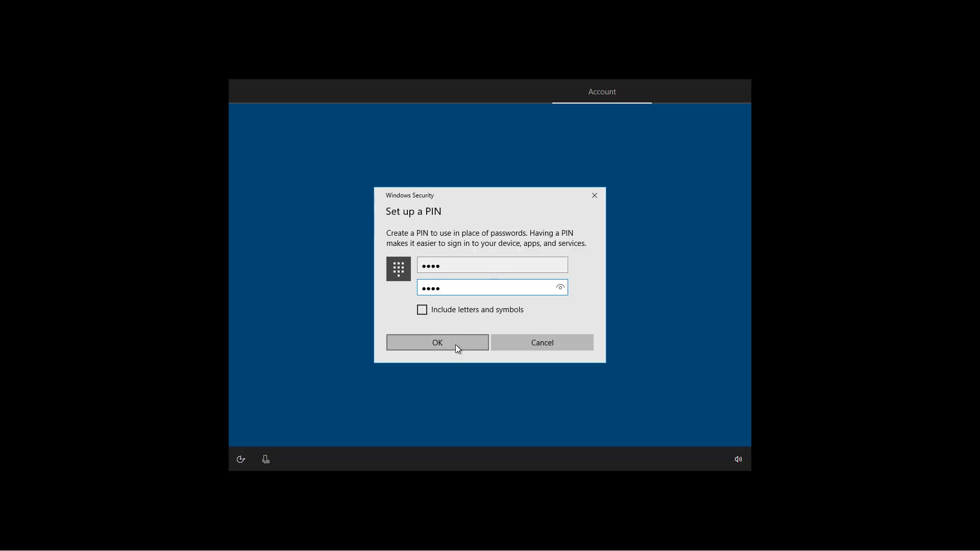
left_click(437, 343)
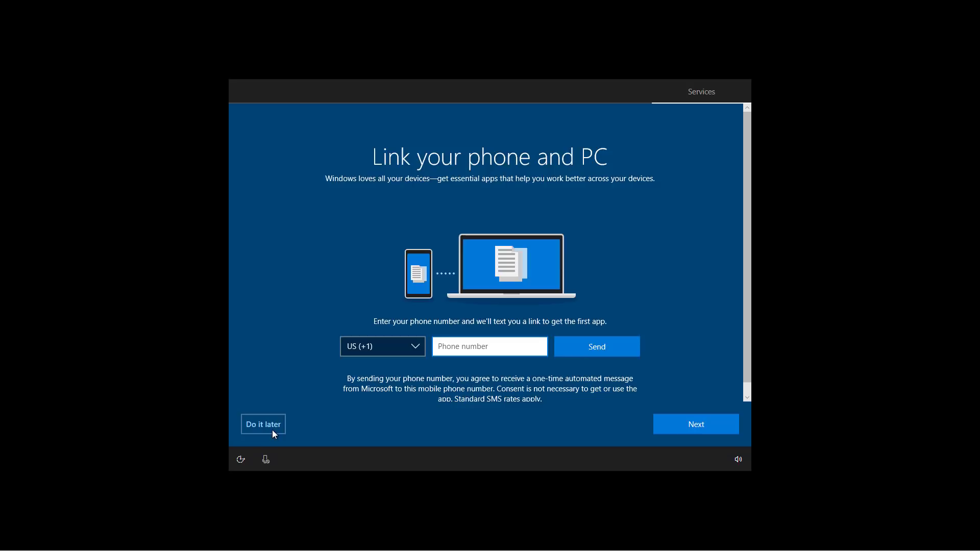
Postpone phone linking, then accept privacy settings with inking & typing on and Full diagnostics.
left_click(262, 423)
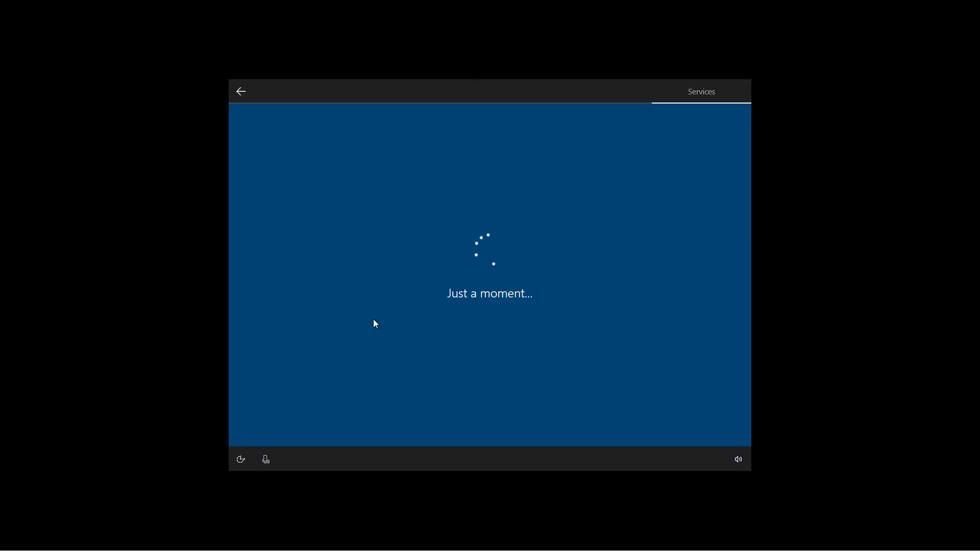
mouse_move(690, 432)
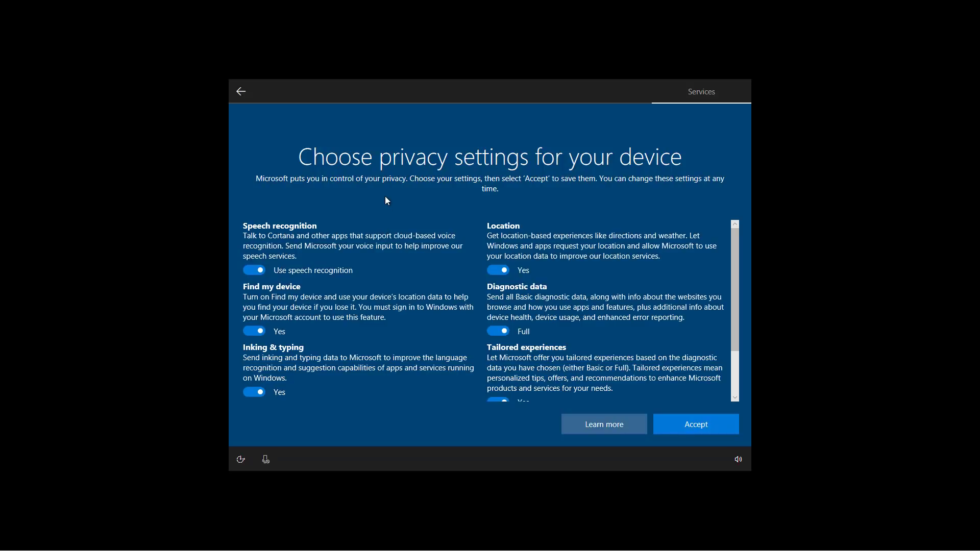
mouse_move(420, 217)
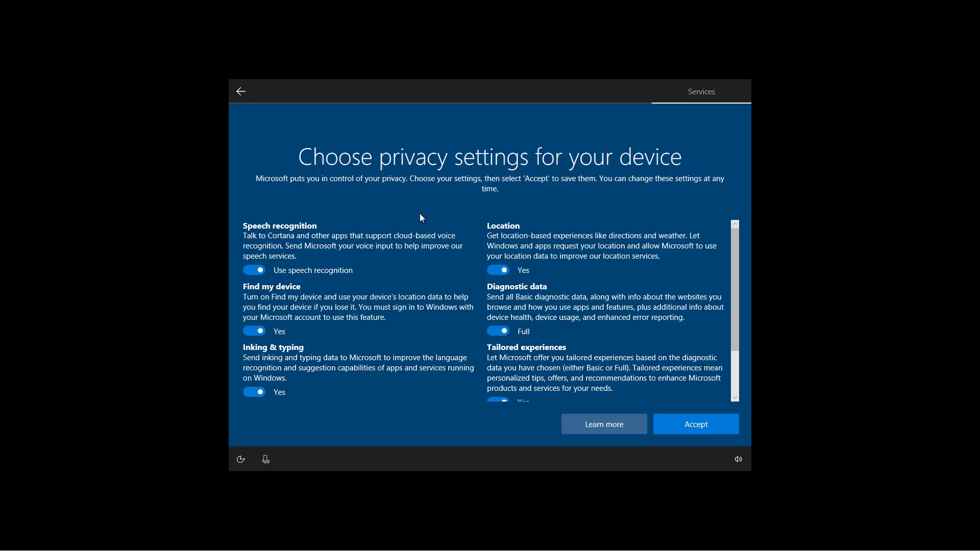
mouse_move(556, 257)
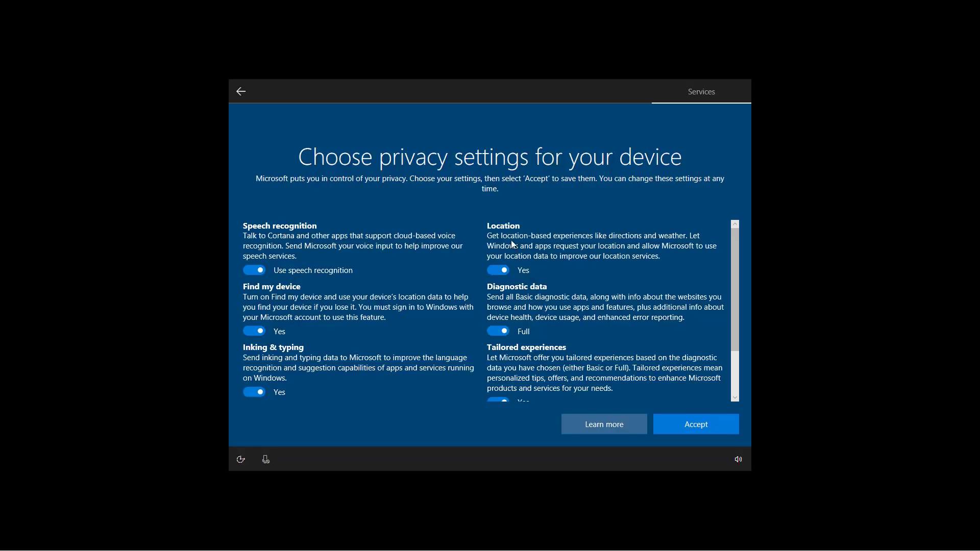
mouse_move(729, 285)
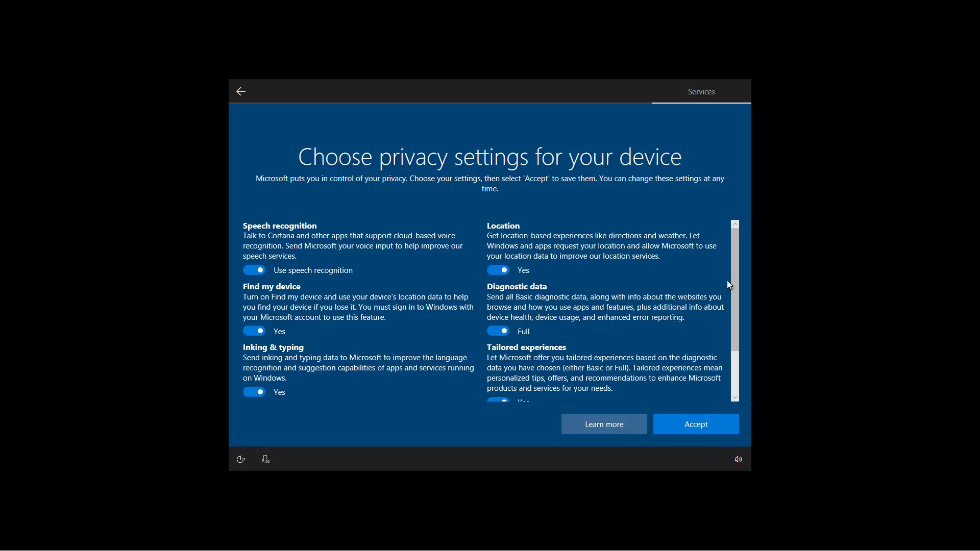
scroll("down", 3)
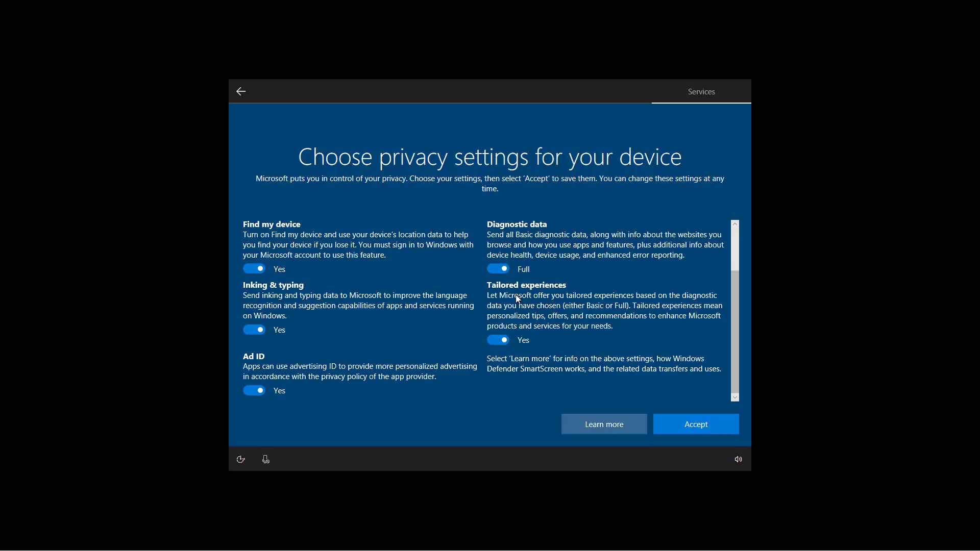
mouse_move(256, 367)
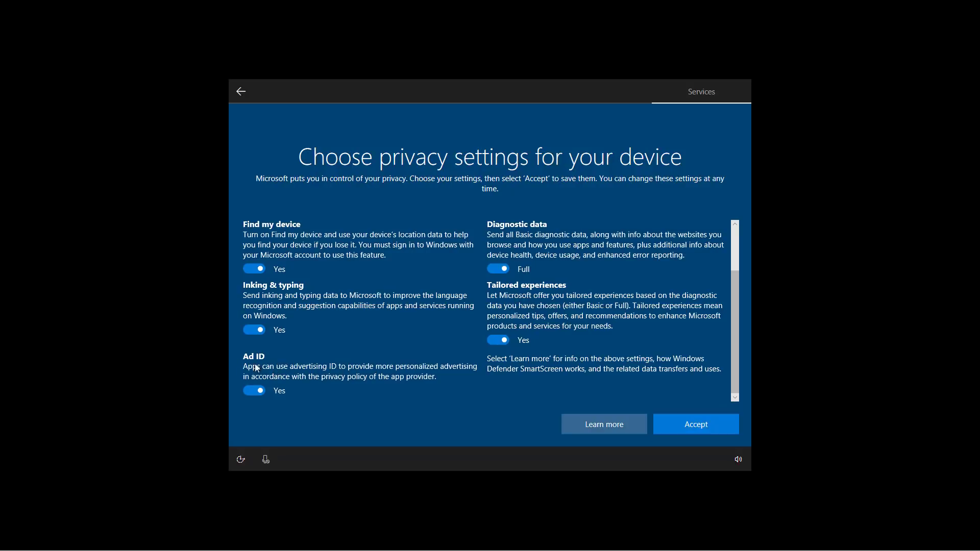
mouse_move(273, 364)
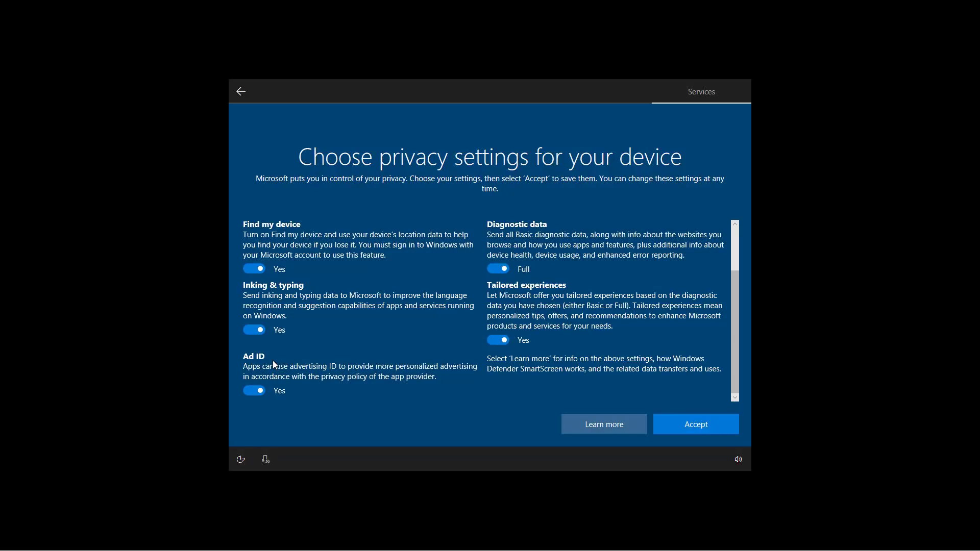
mouse_move(506, 330)
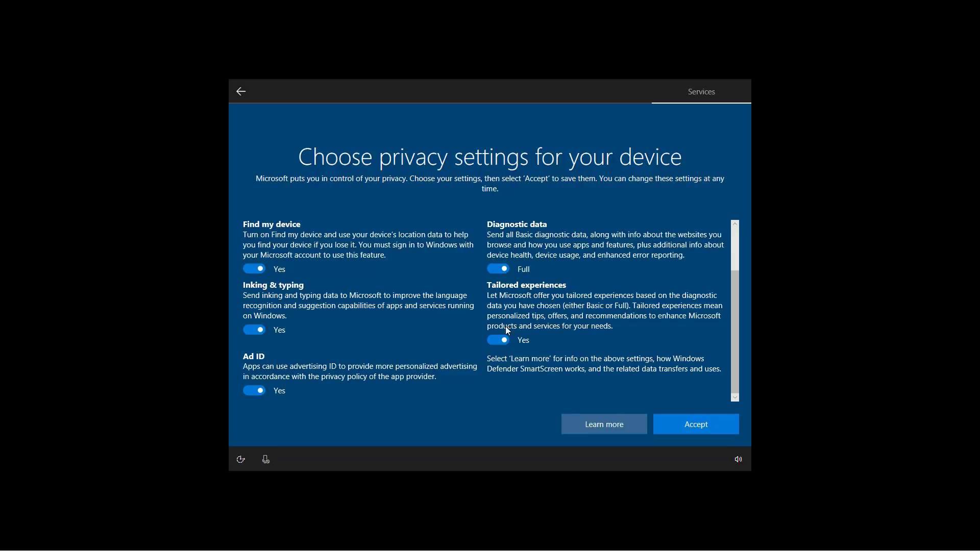
scroll("up", 3)
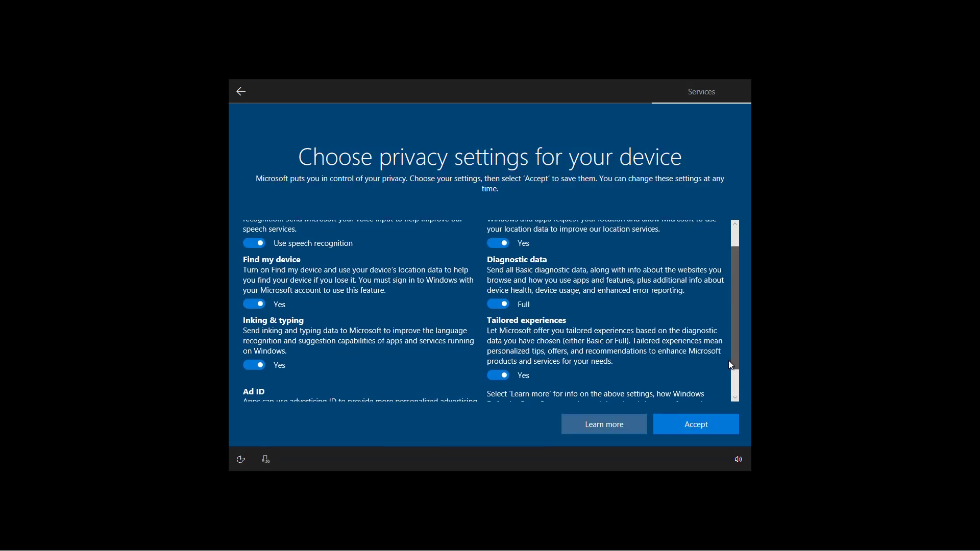
mouse_move(250, 270)
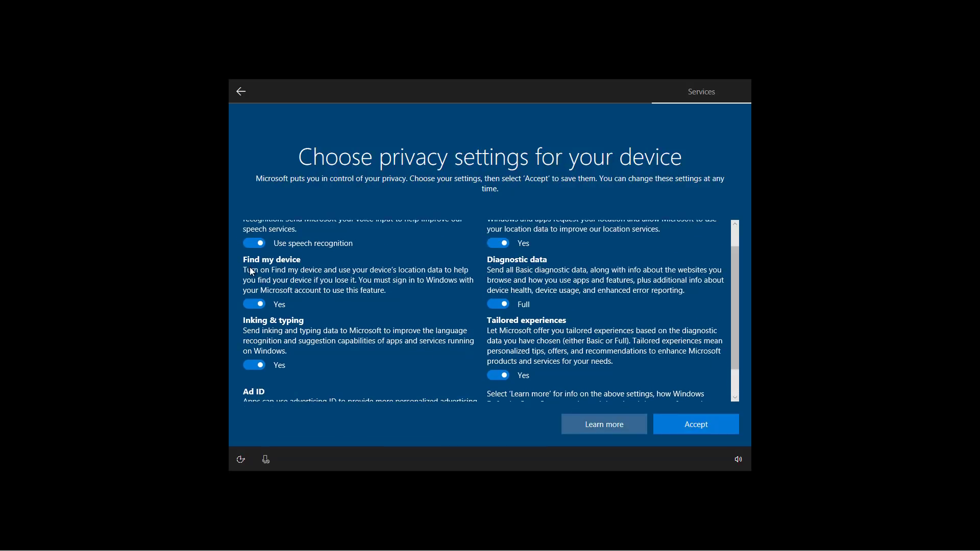
mouse_move(338, 272)
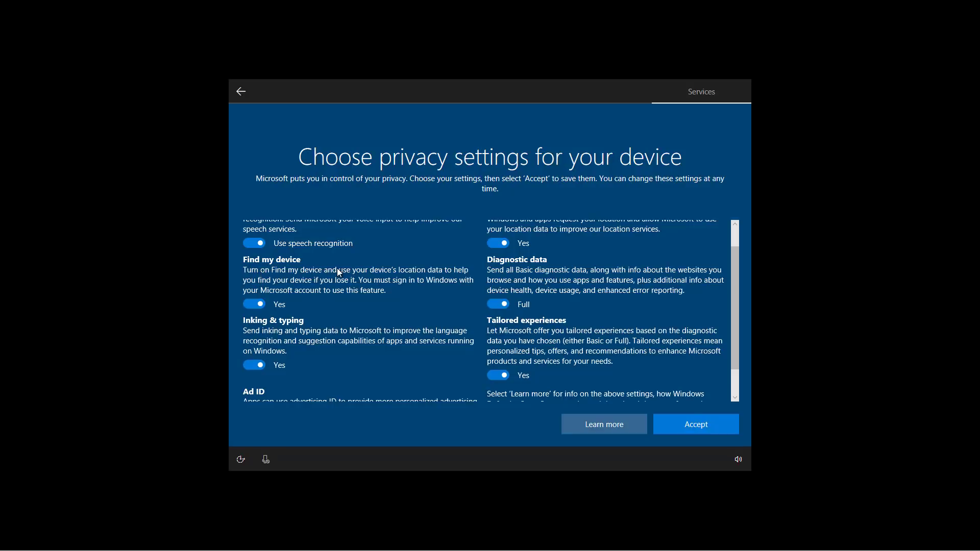
mouse_move(341, 336)
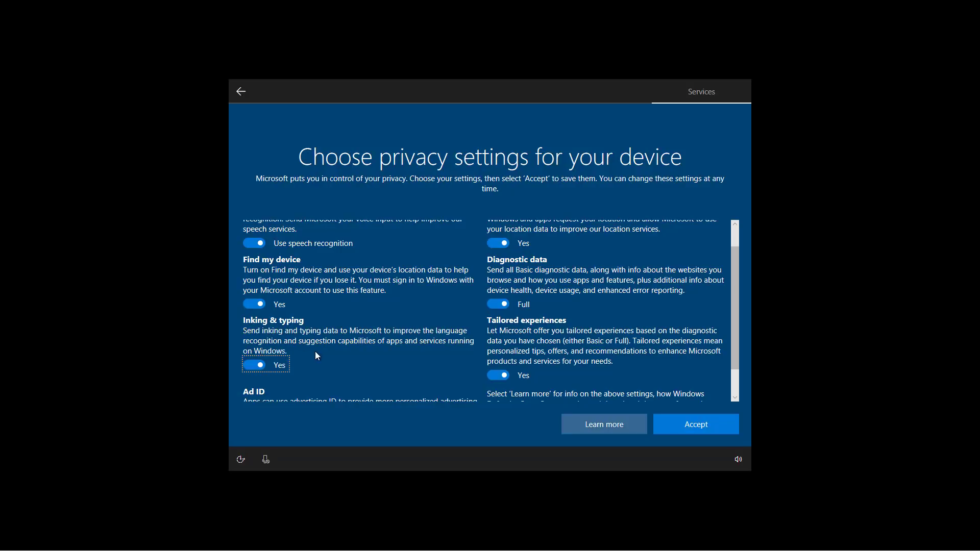
left_click(694, 424)
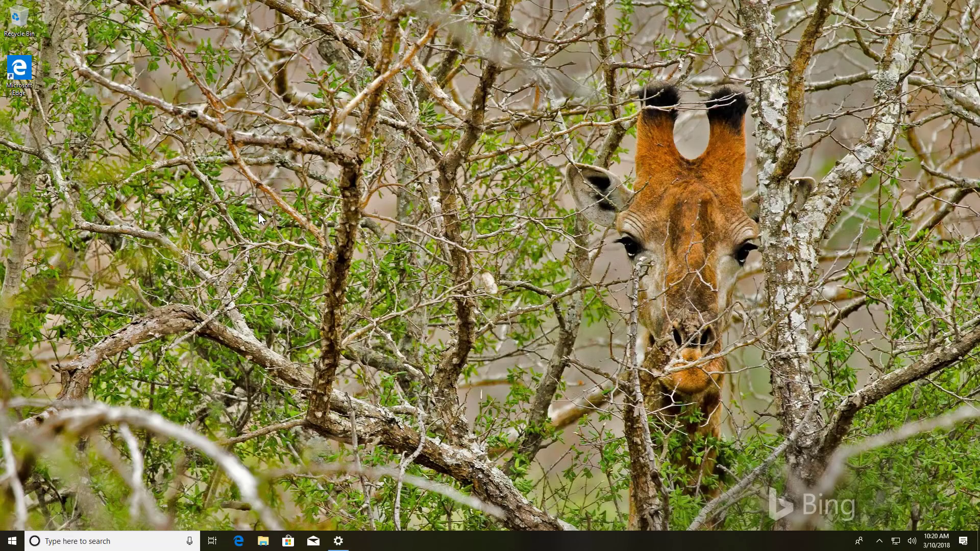
mouse_move(262, 225)
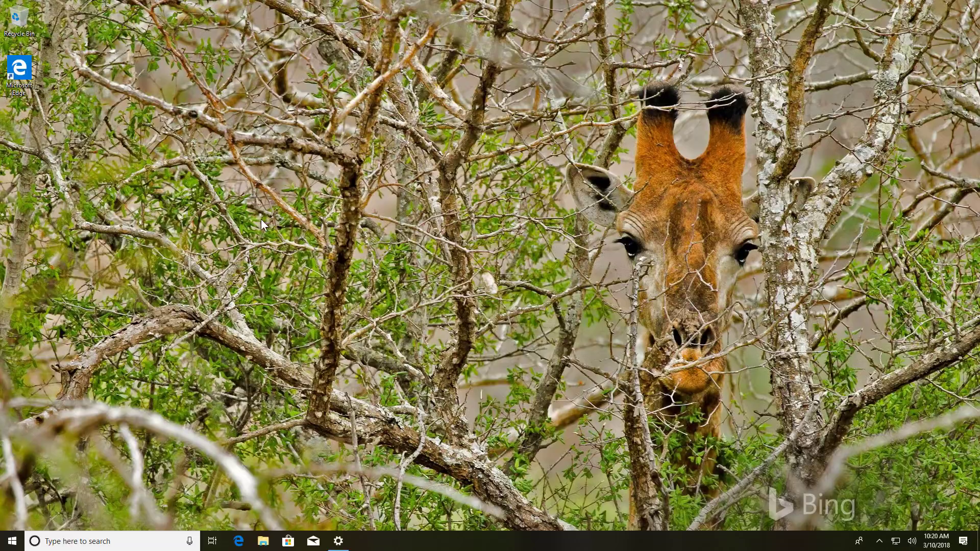
mouse_move(337, 542)
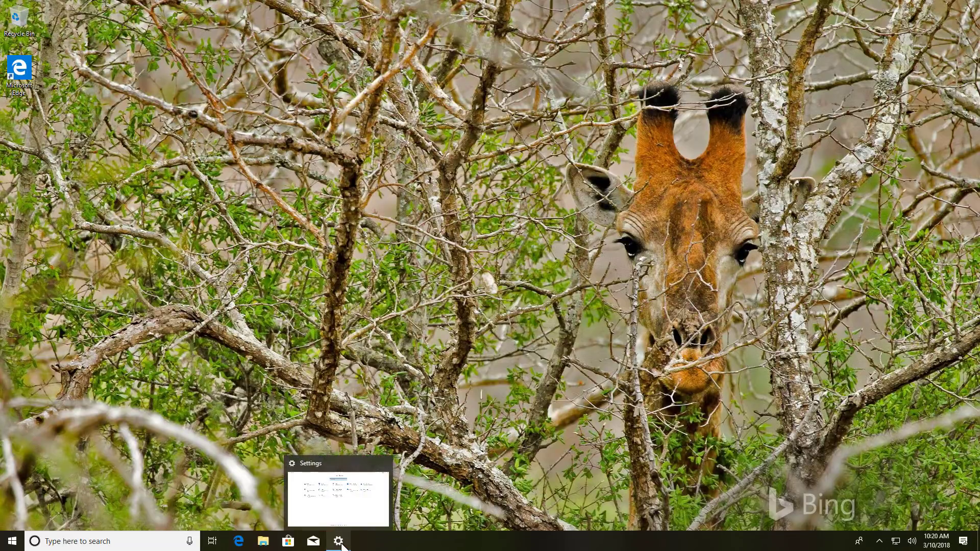
Open Privacy > Diagnostics & feedback and check the Improve inking & typing recognition toggle.
left_click(337, 541)
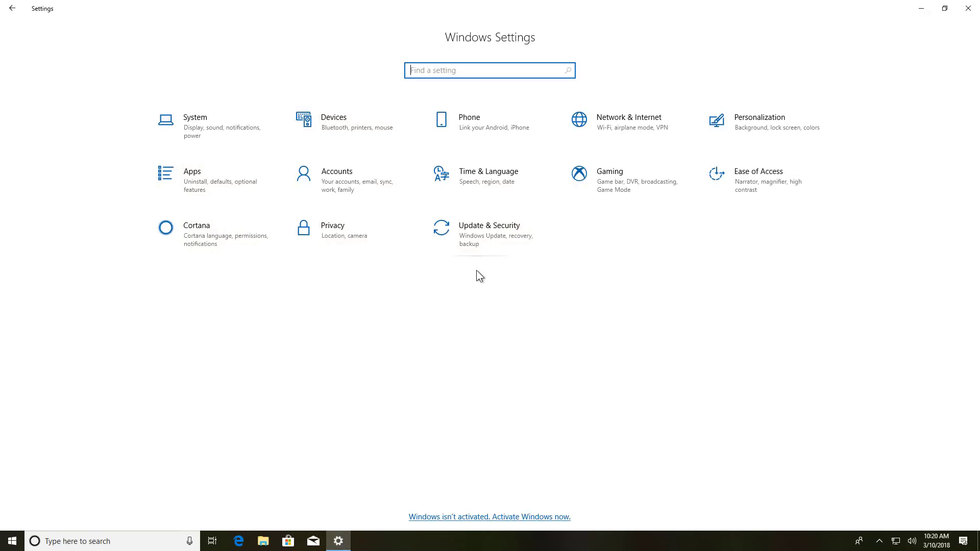
left_click(333, 226)
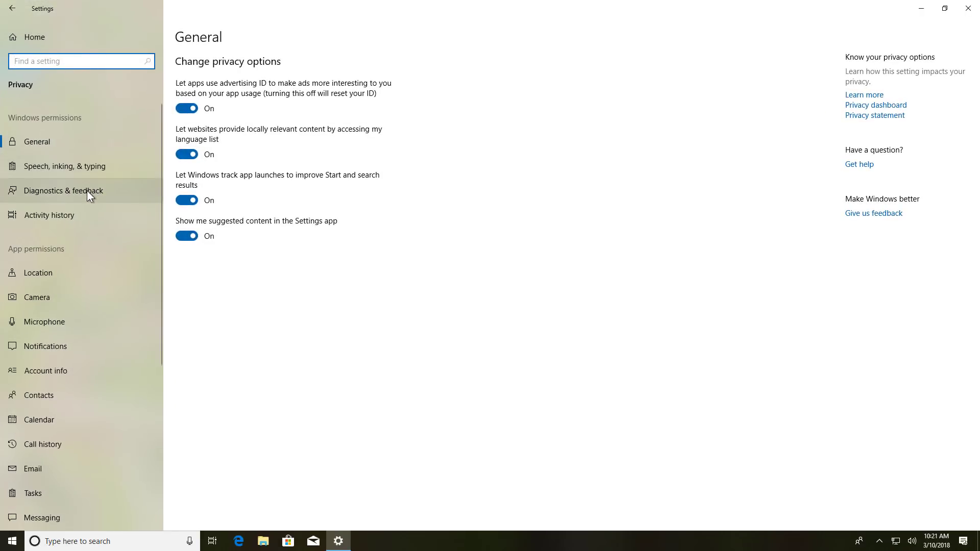
left_click(65, 190)
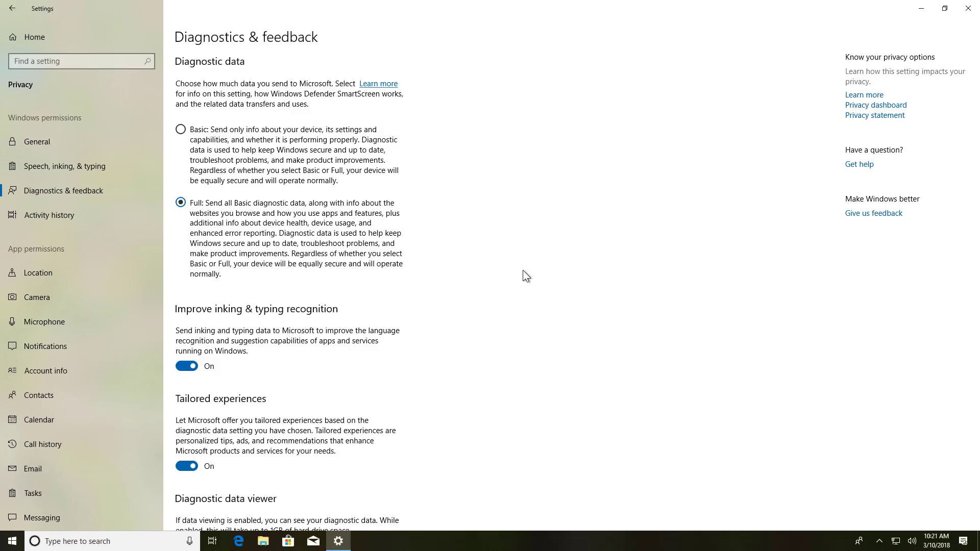
scroll("down", 3)
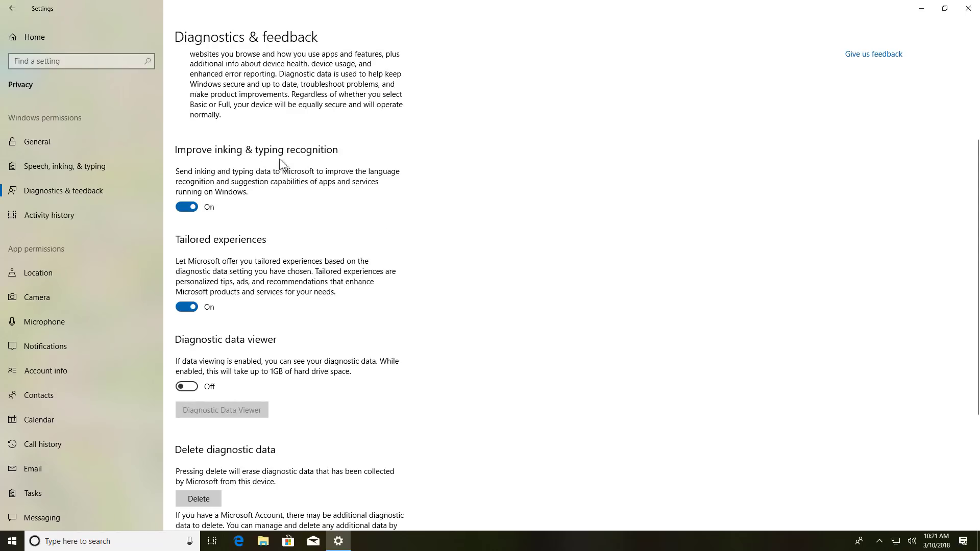
mouse_move(175, 169)
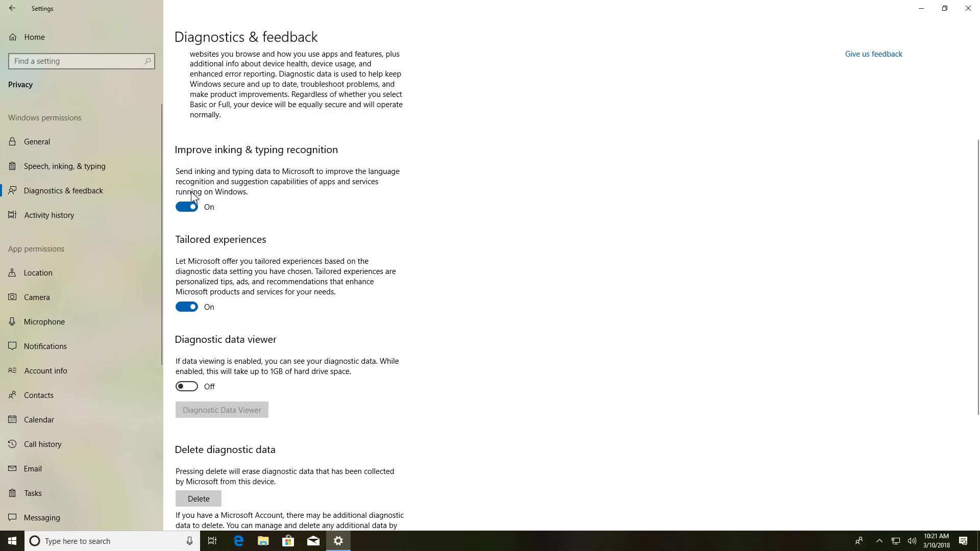
mouse_move(336, 172)
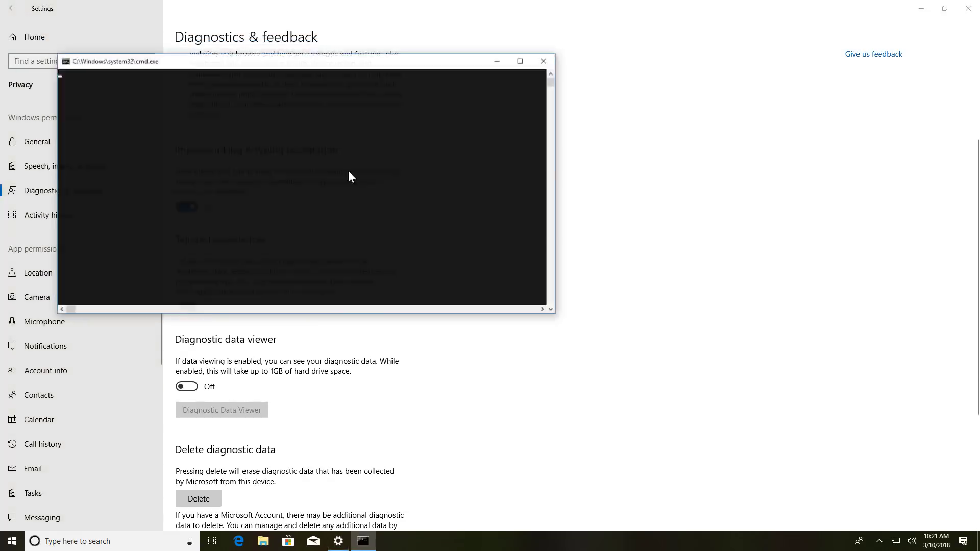
left_click(542, 61)
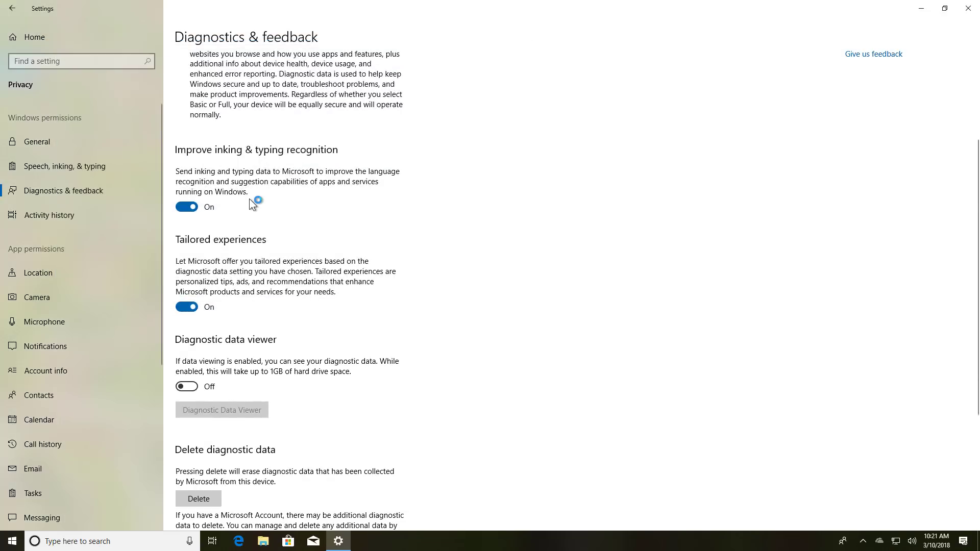
scroll("up", 3)
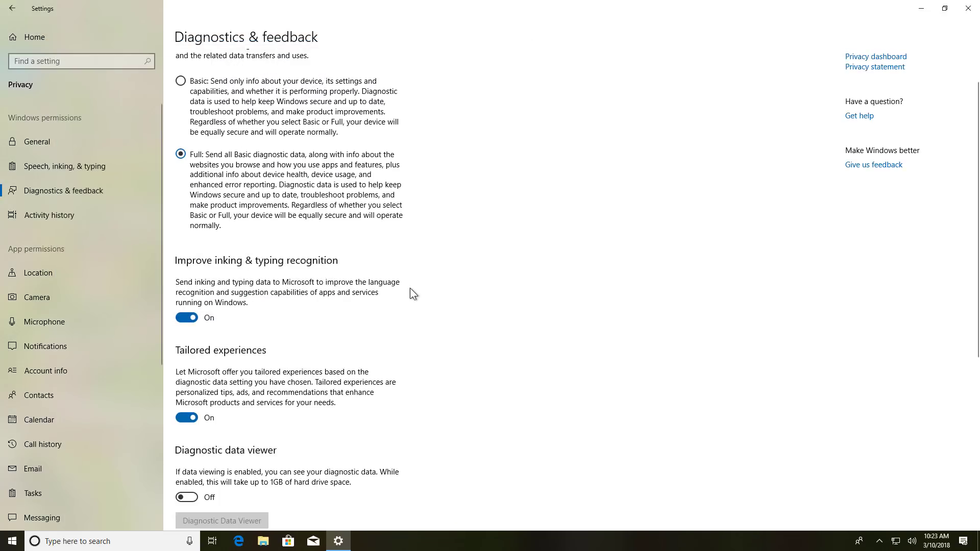
mouse_move(54, 44)
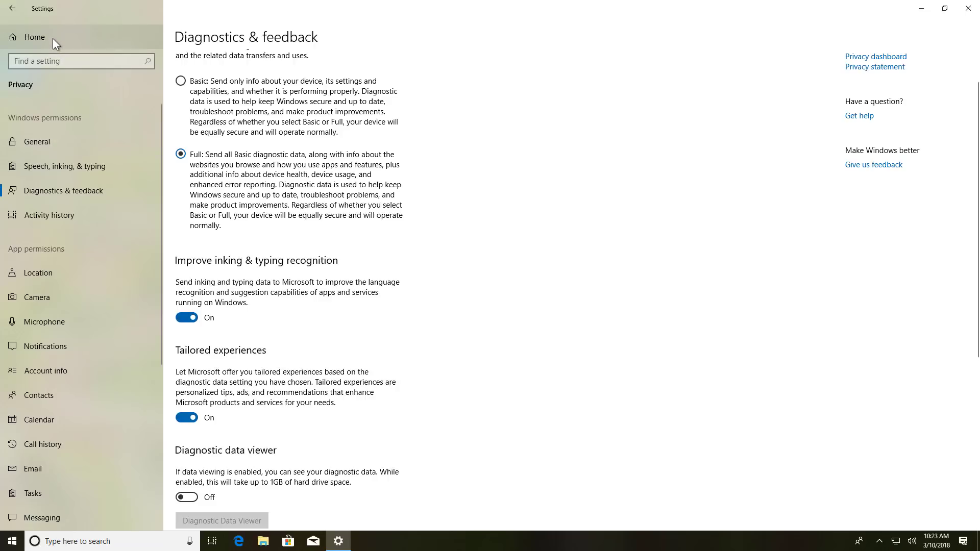
Go from Settings Home to Cortana's 'Cortana across my devices' page.
left_click(34, 36)
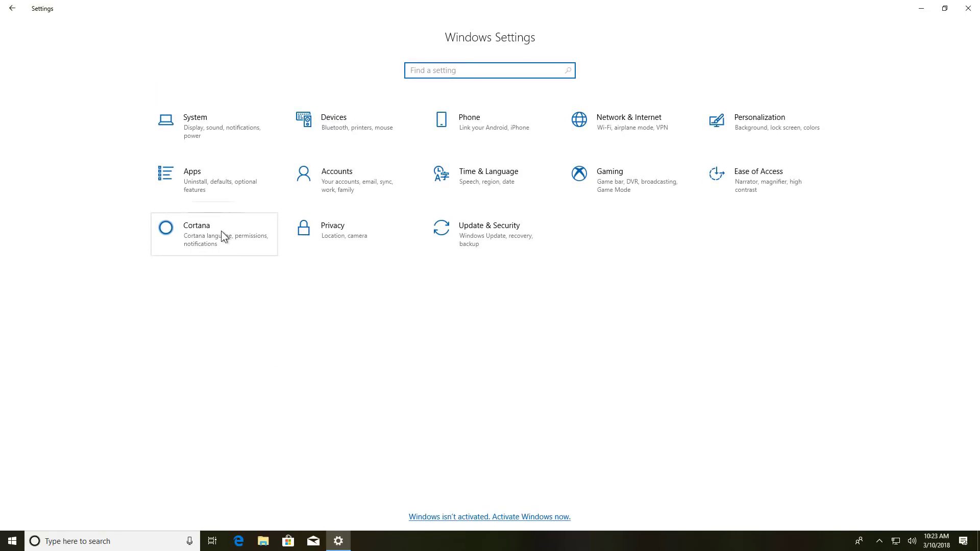
left_click(196, 234)
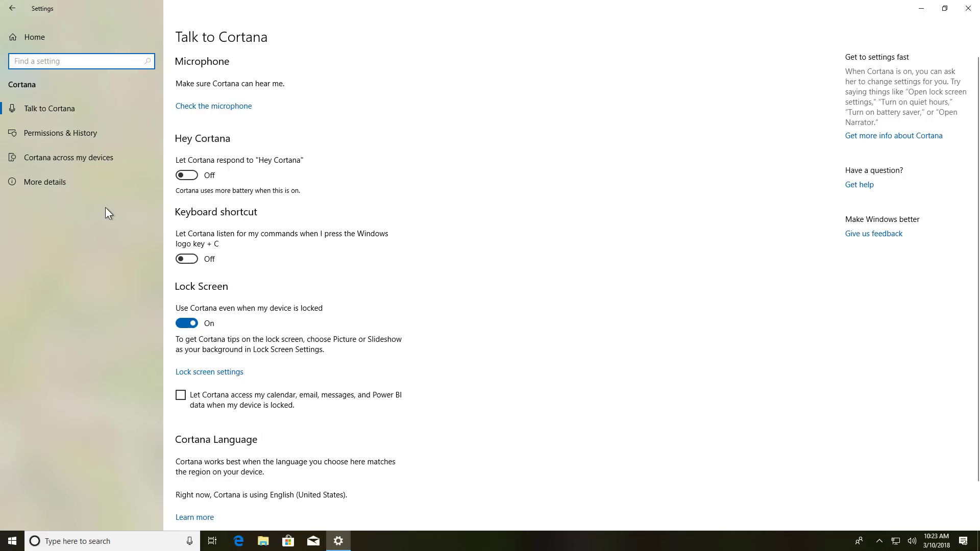
mouse_move(69, 157)
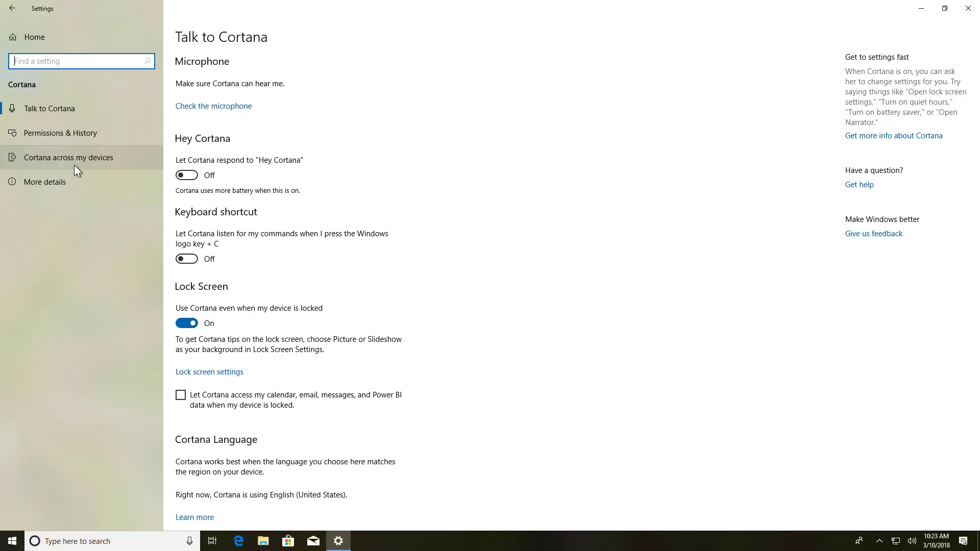
left_click(67, 157)
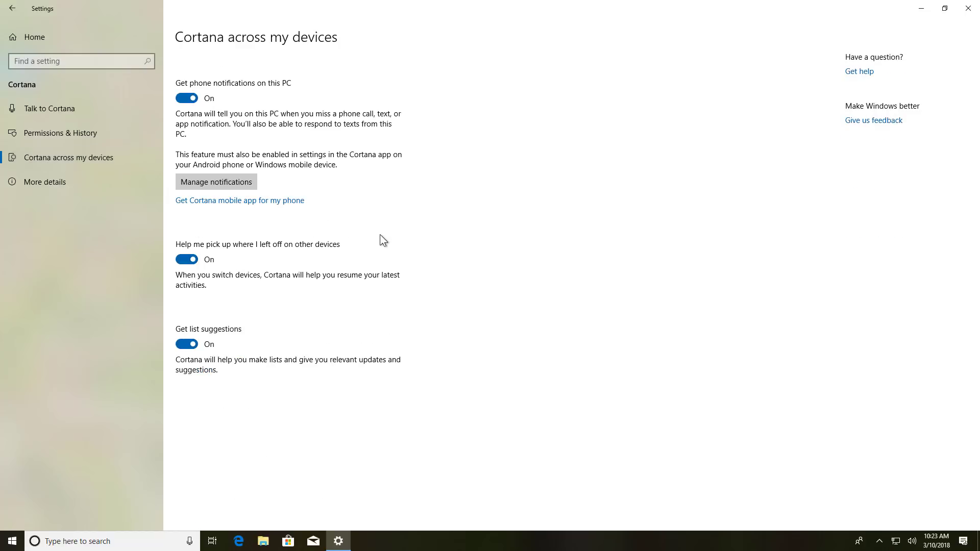
mouse_move(368, 262)
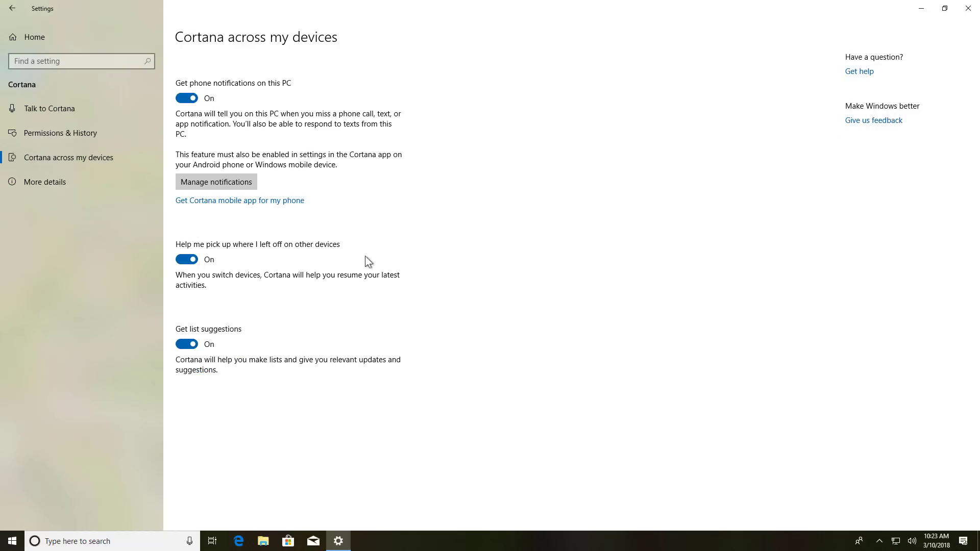